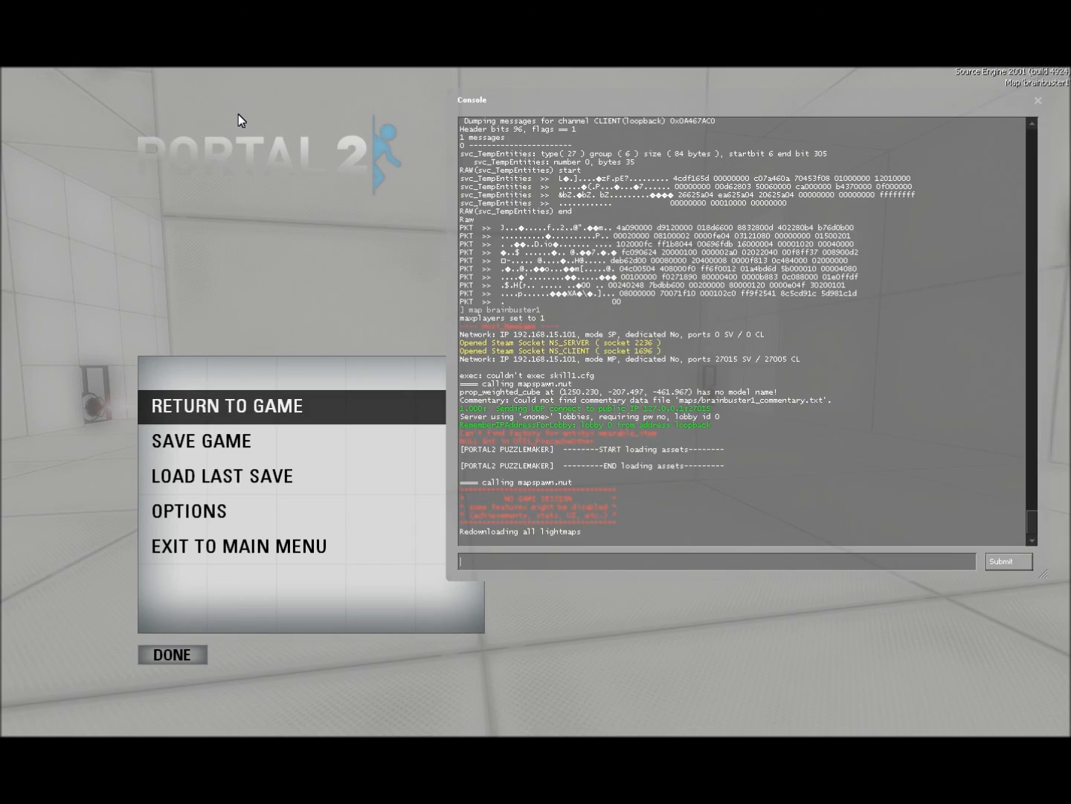
Step: Resume play in the brainbuster1 test chamber from the pause menu
left_click(227, 406)
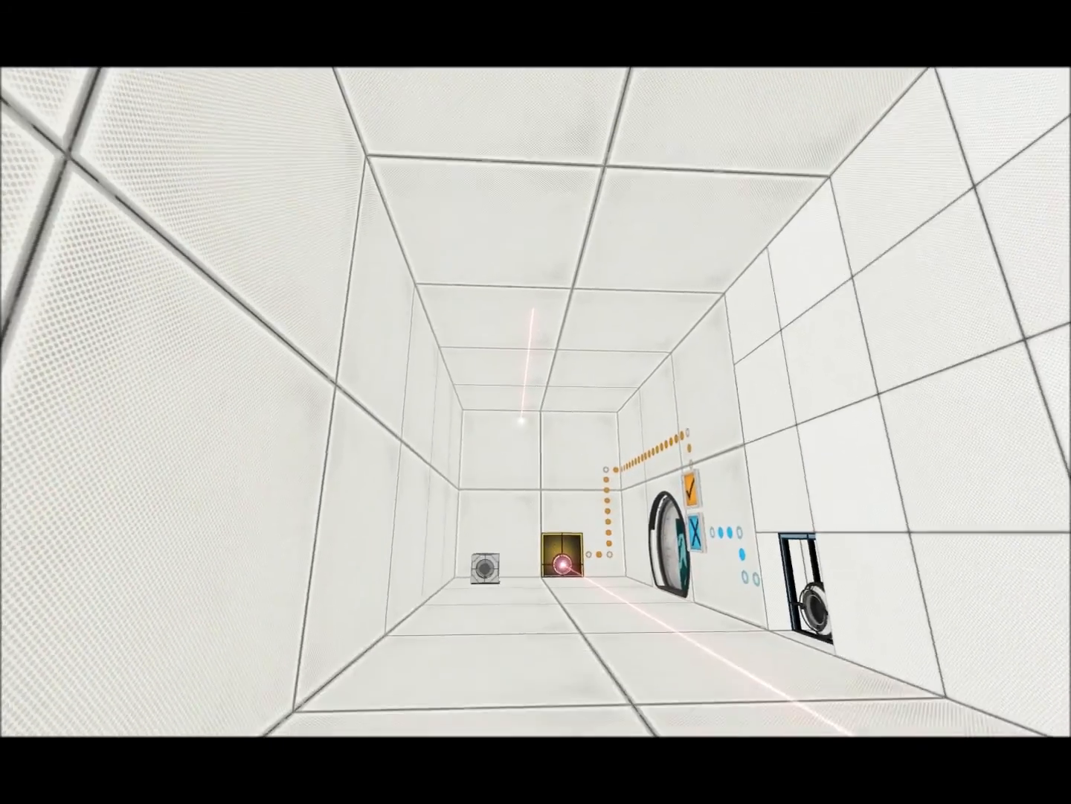
mouse_move(536, 402)
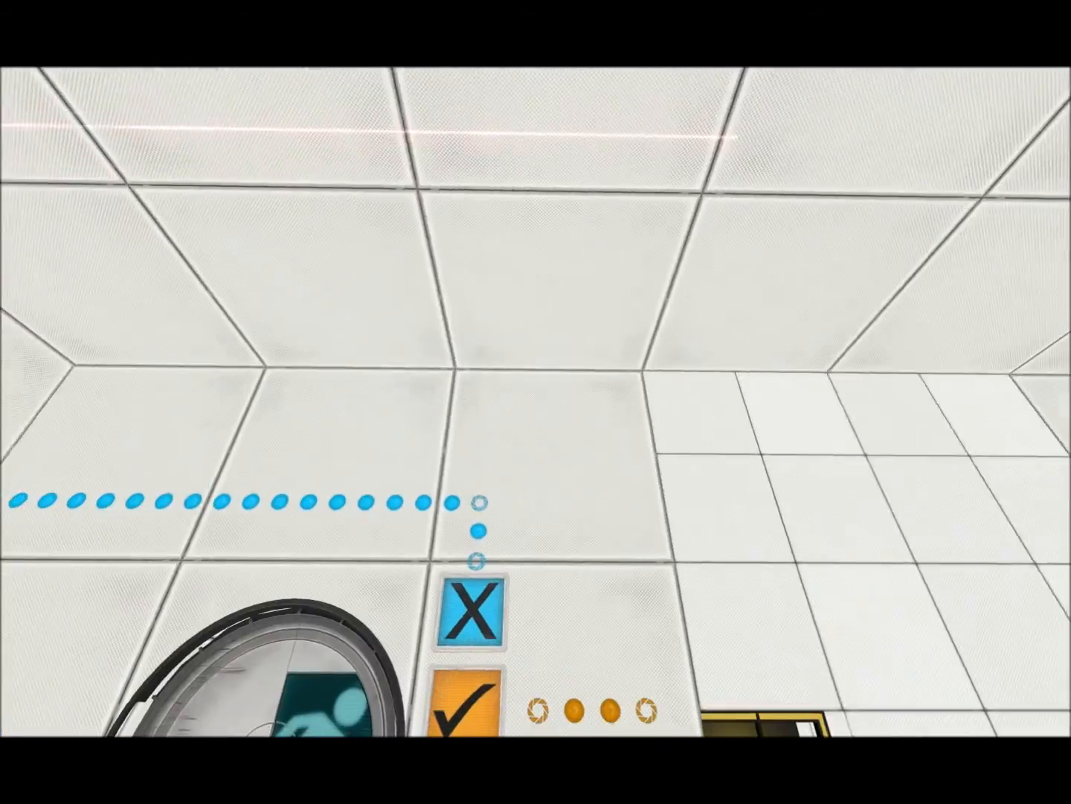
mouse_move(536, 402)
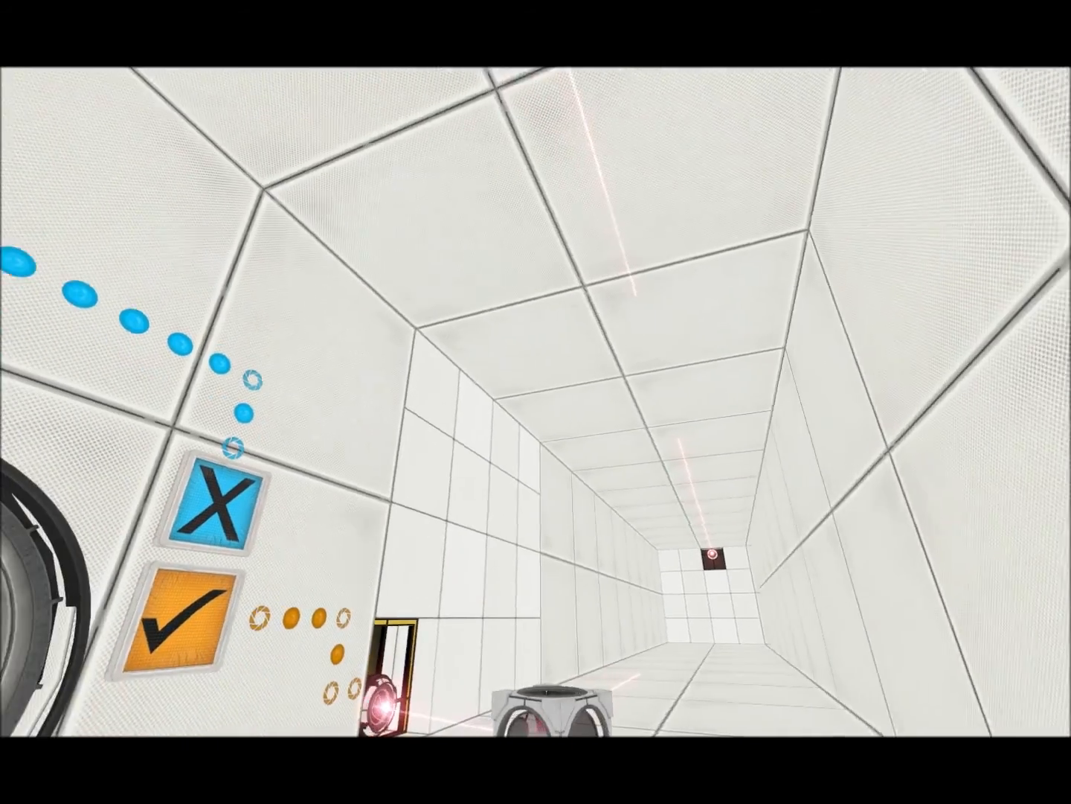
mouse_move(536, 402)
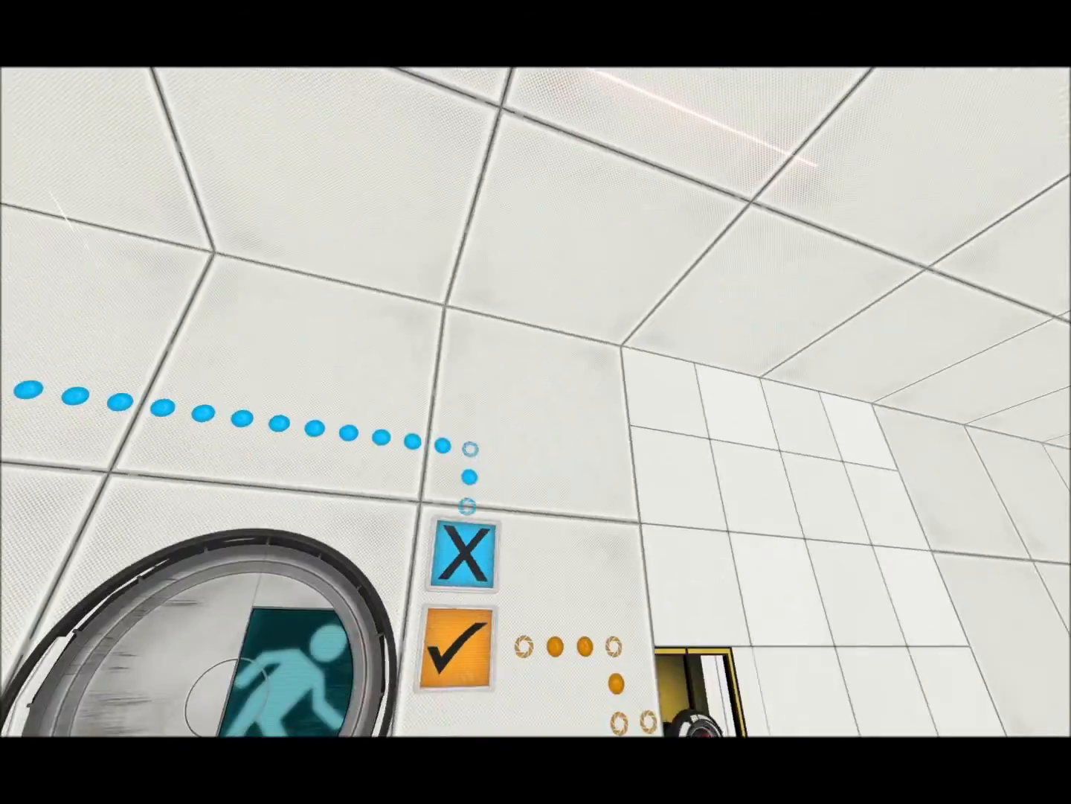
mouse_move(536, 402)
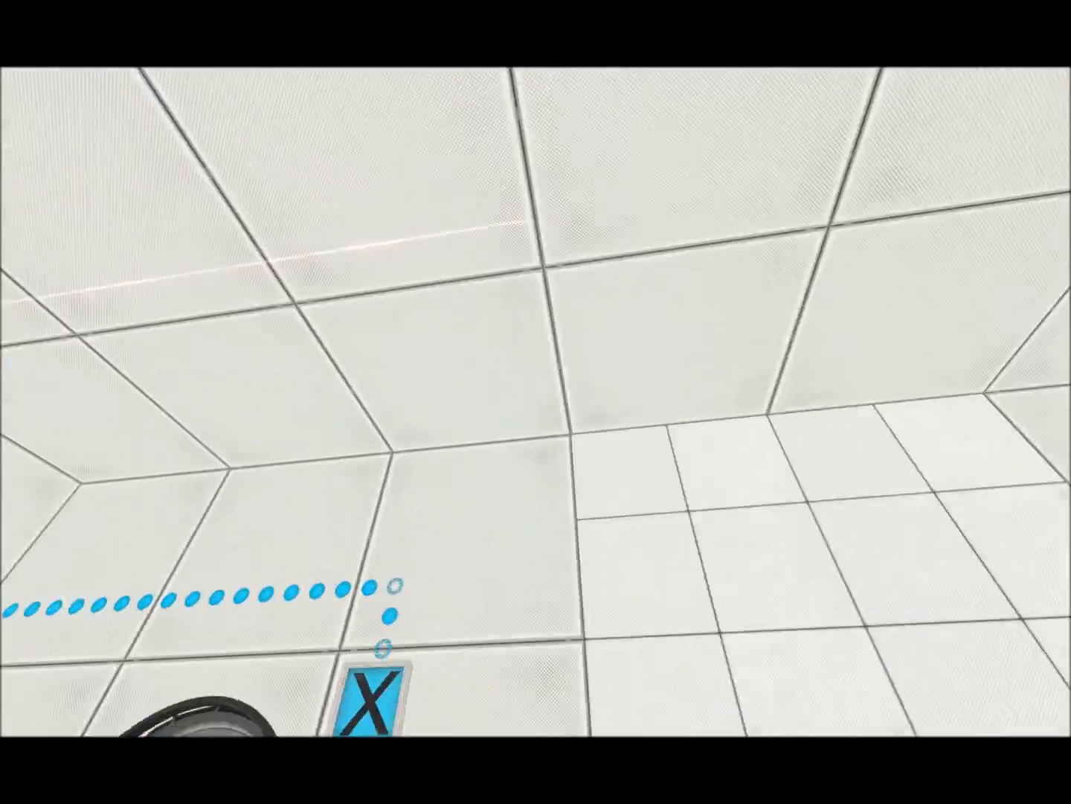
mouse_move(536, 401)
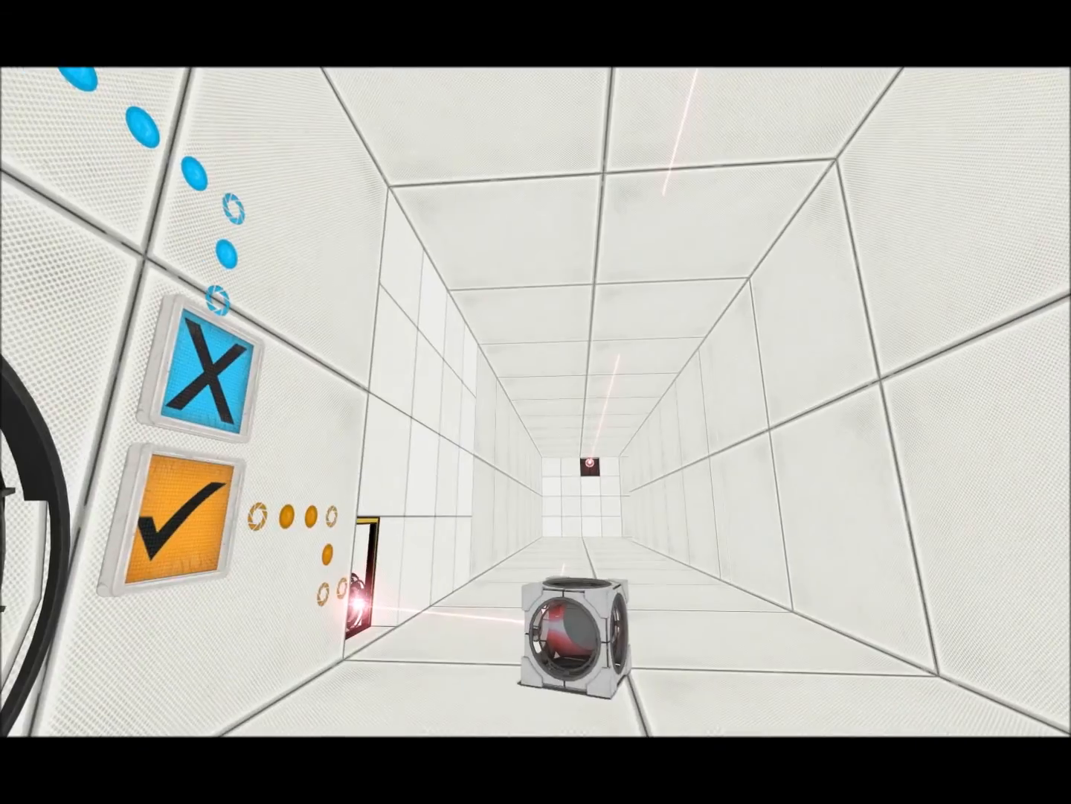
mouse_move(536, 401)
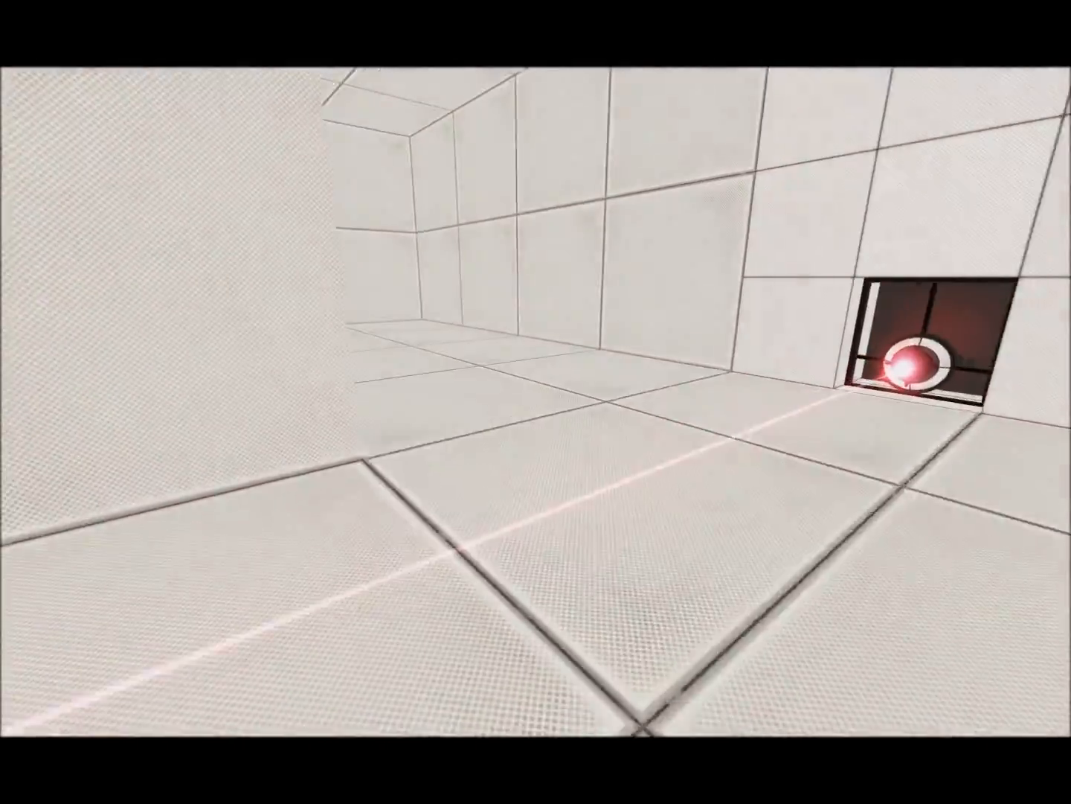
mouse_move(536, 402)
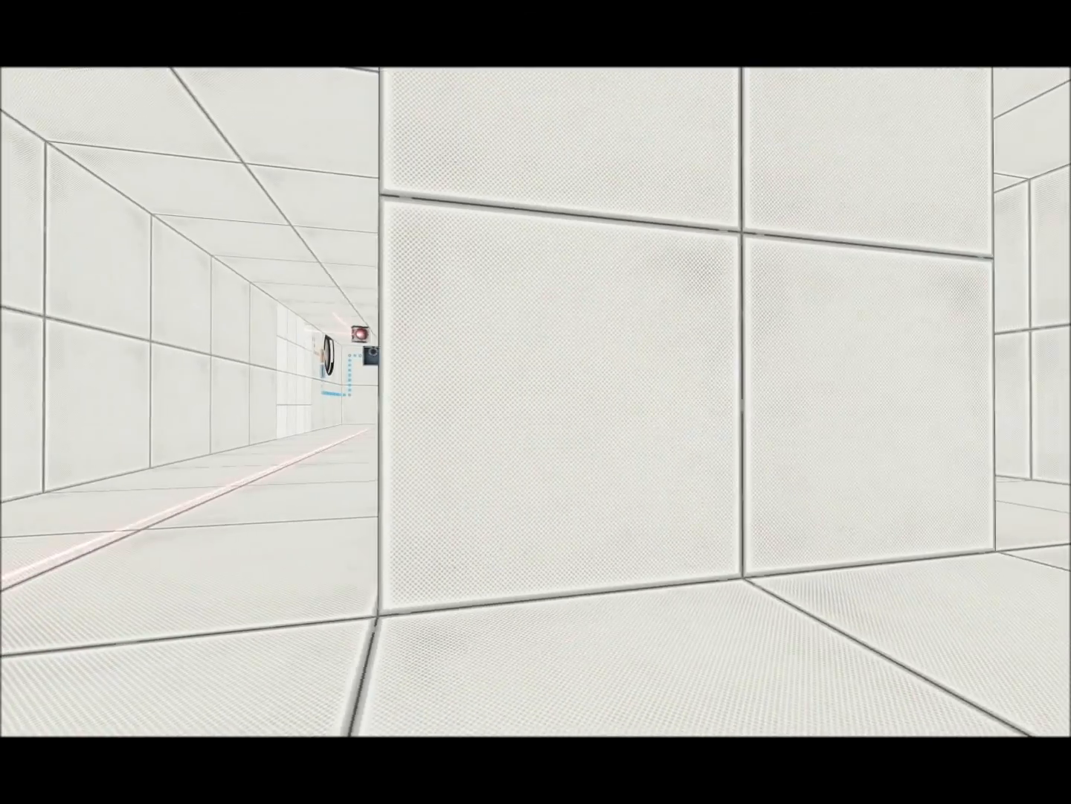
mouse_move(536, 402)
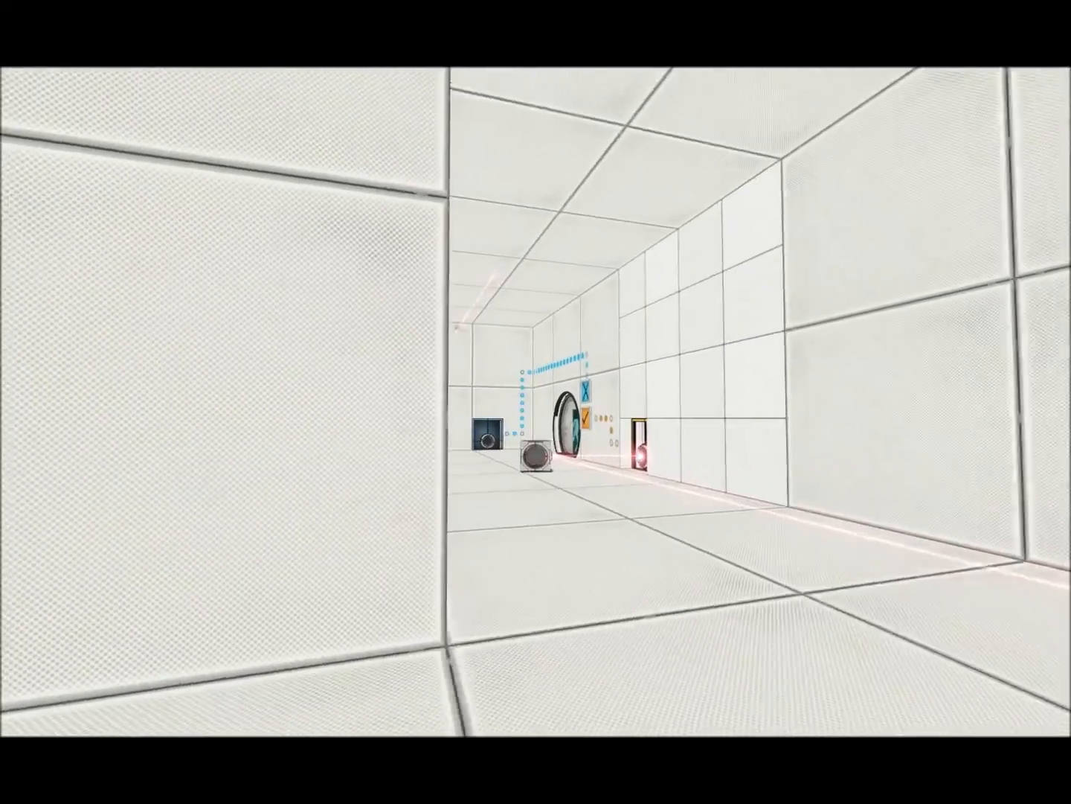
mouse_move(535, 402)
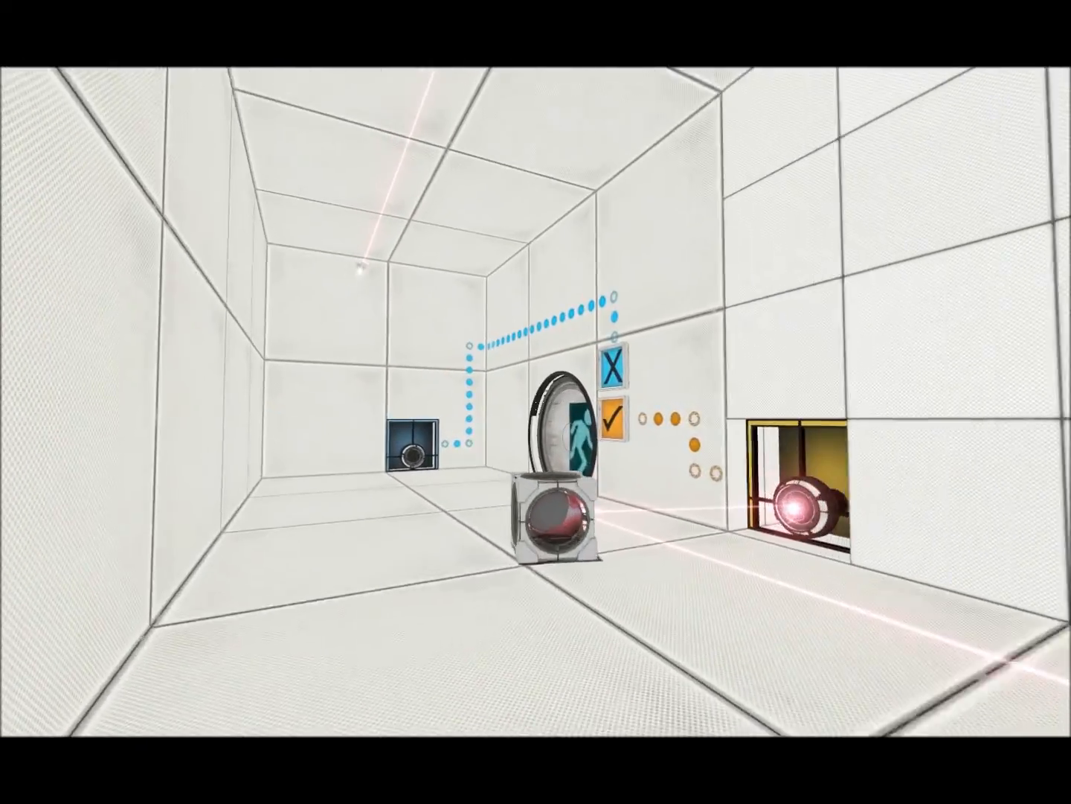